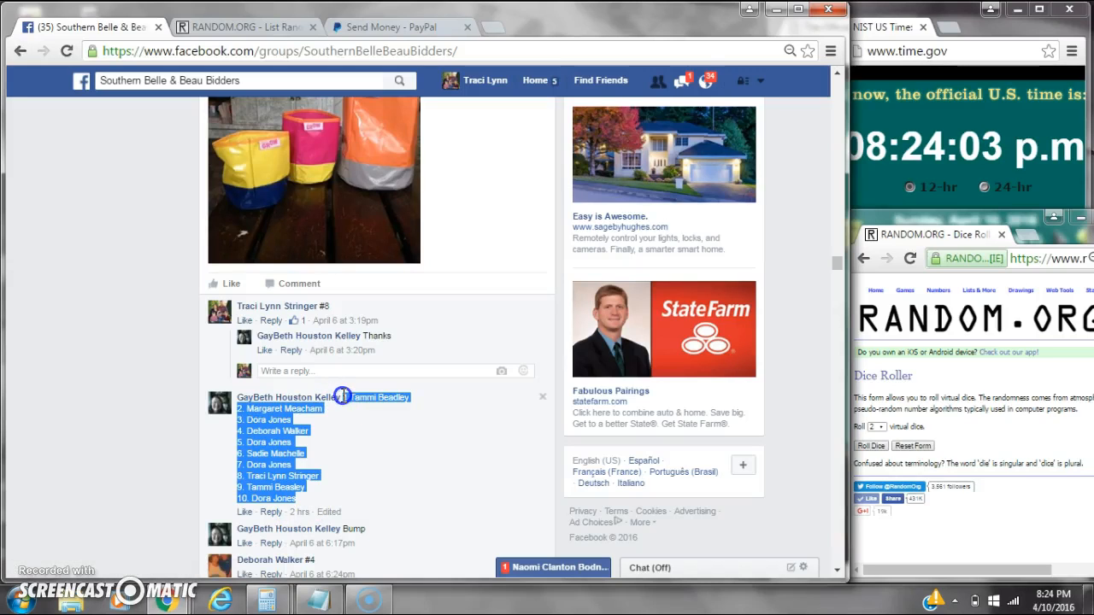
mouse_move(812, 395)
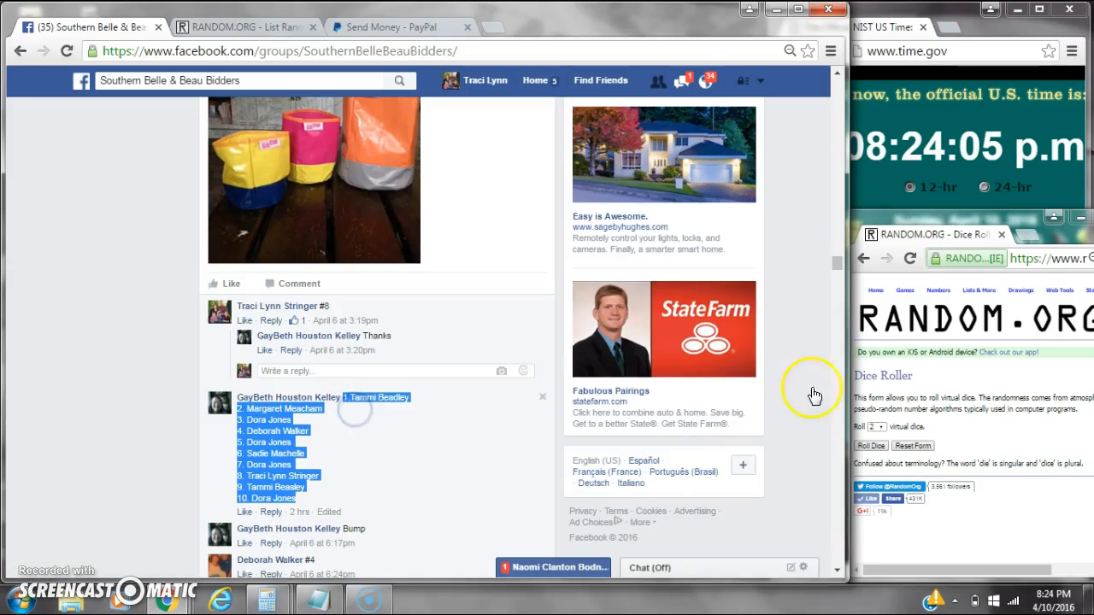
- Comment 'live' at the bottom of the Facebook spot-list thread and check the time
scroll("down", 3)
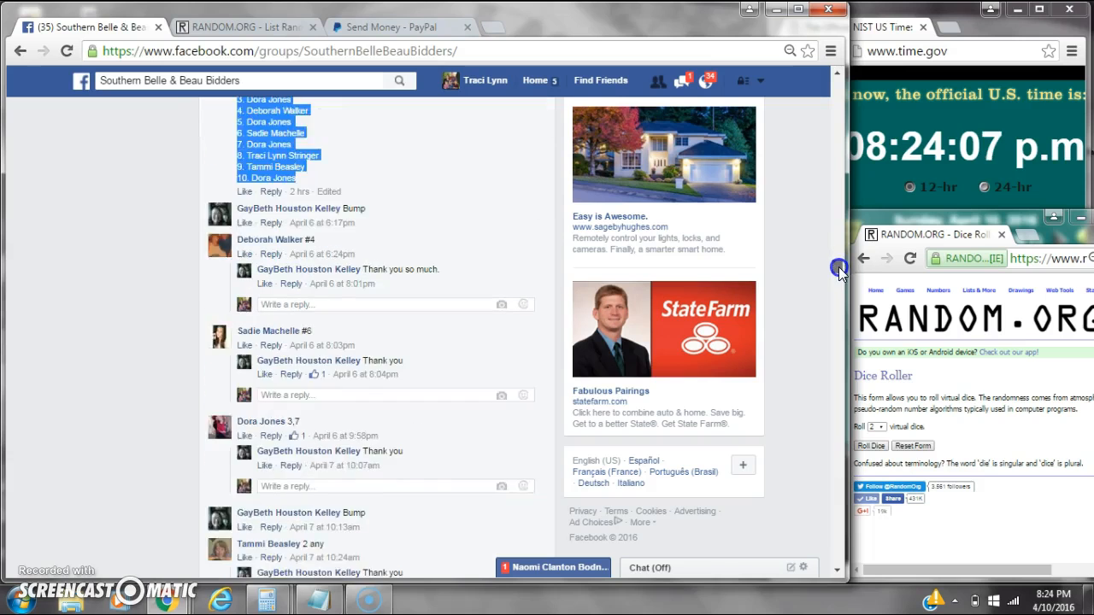
scroll("down", 3)
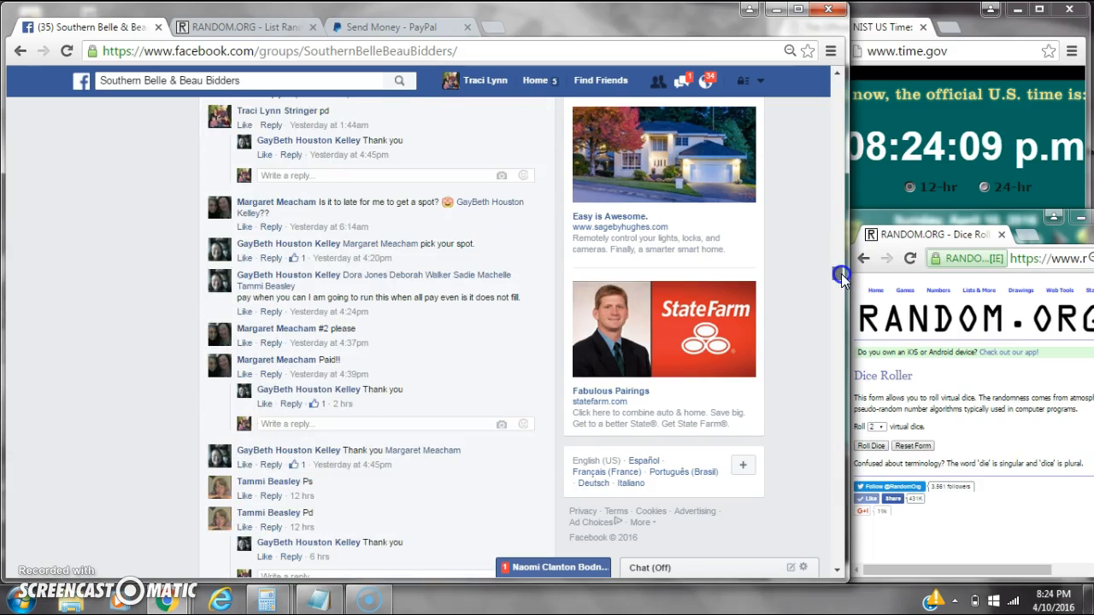
scroll("down", 3)
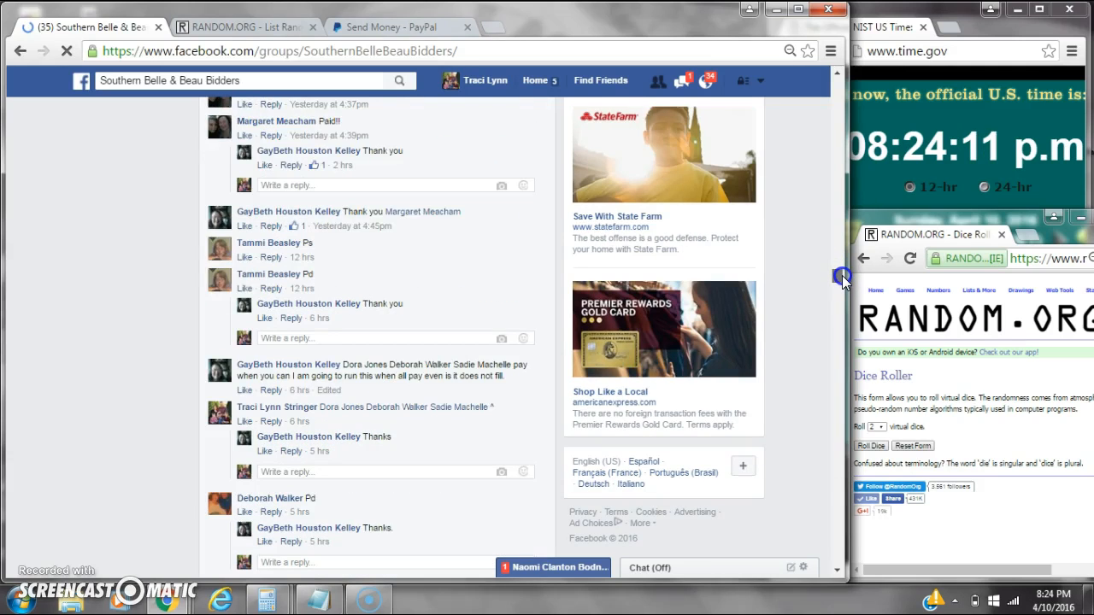
scroll("down", 3)
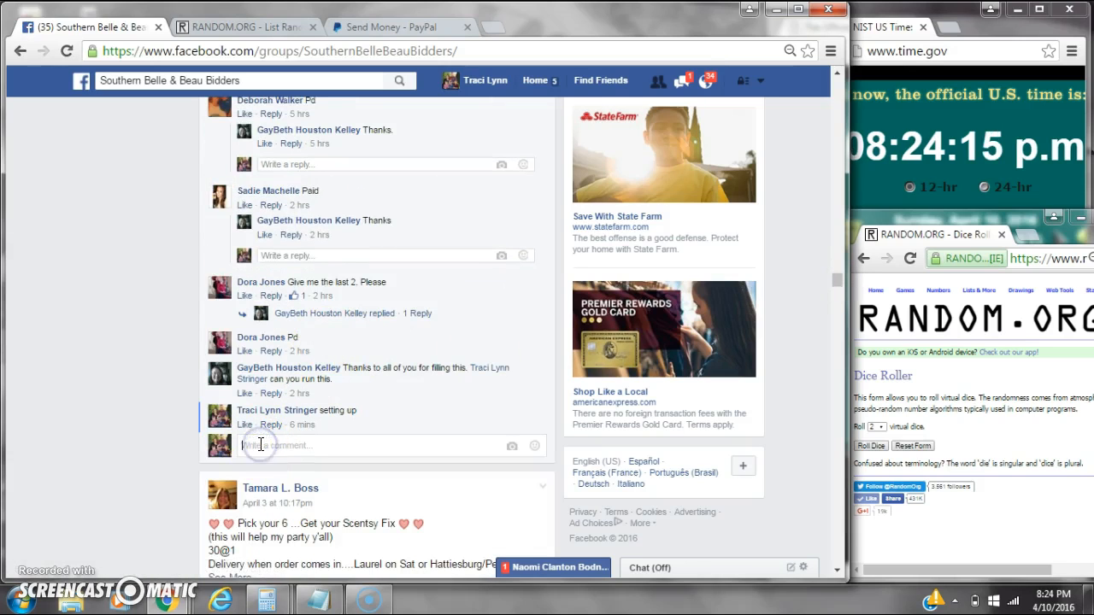
type("live")
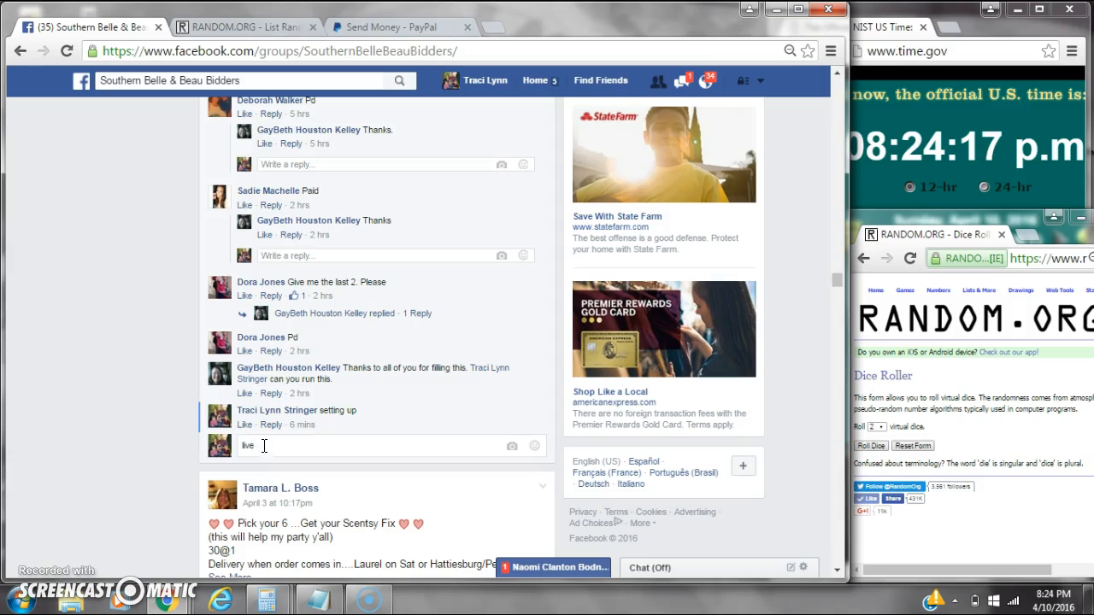
key("Return")
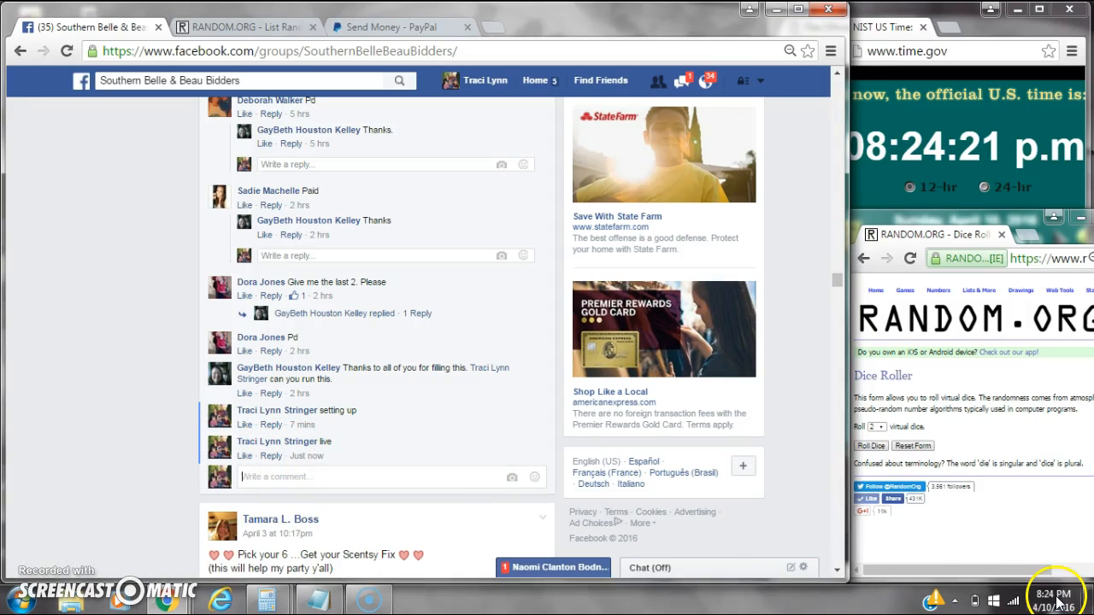
left_click(239, 27)
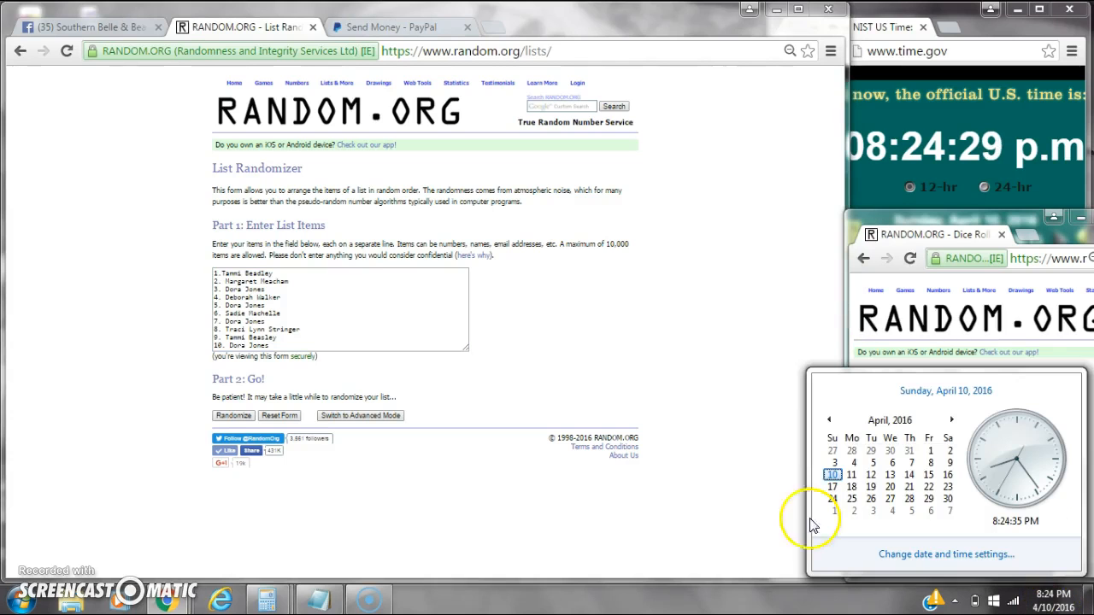
- Run the first randomization of the ten spot names on the List Randomizer
left_click(232, 415)
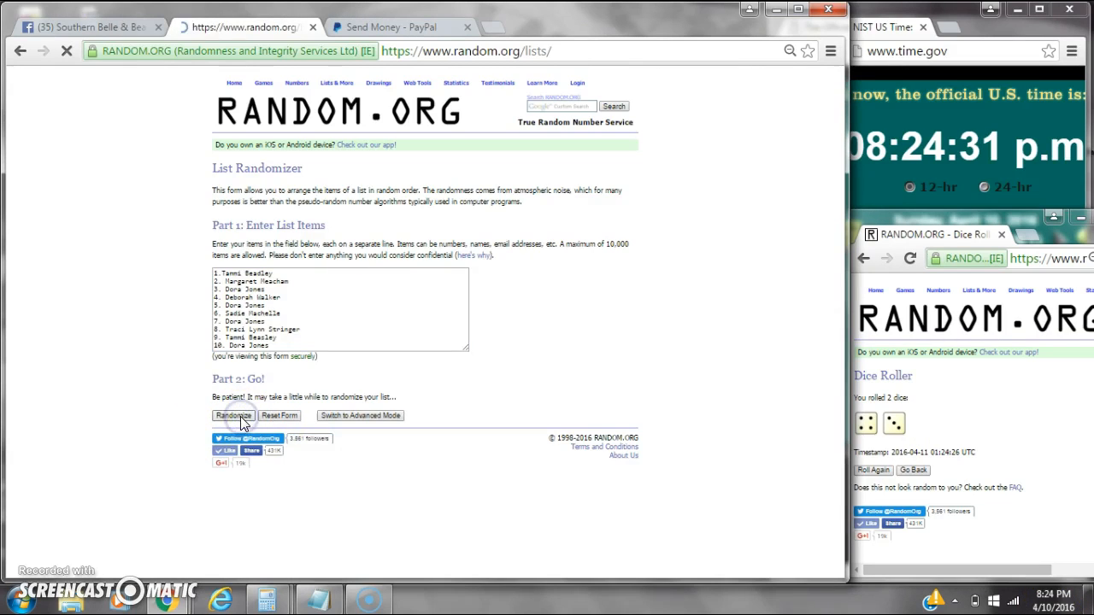
left_click(232, 415)
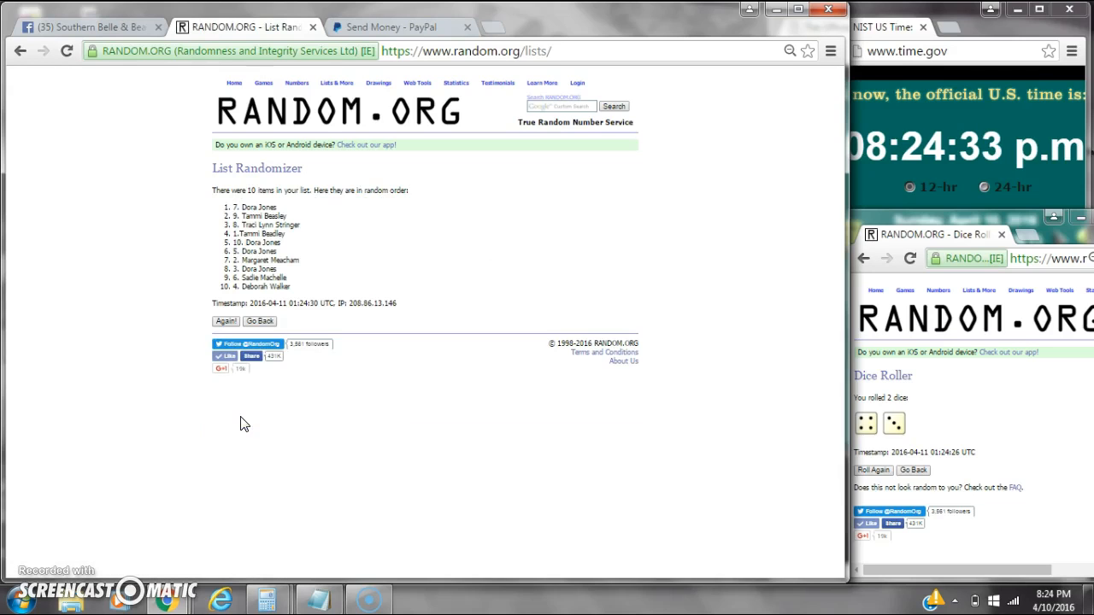
mouse_move(1059, 571)
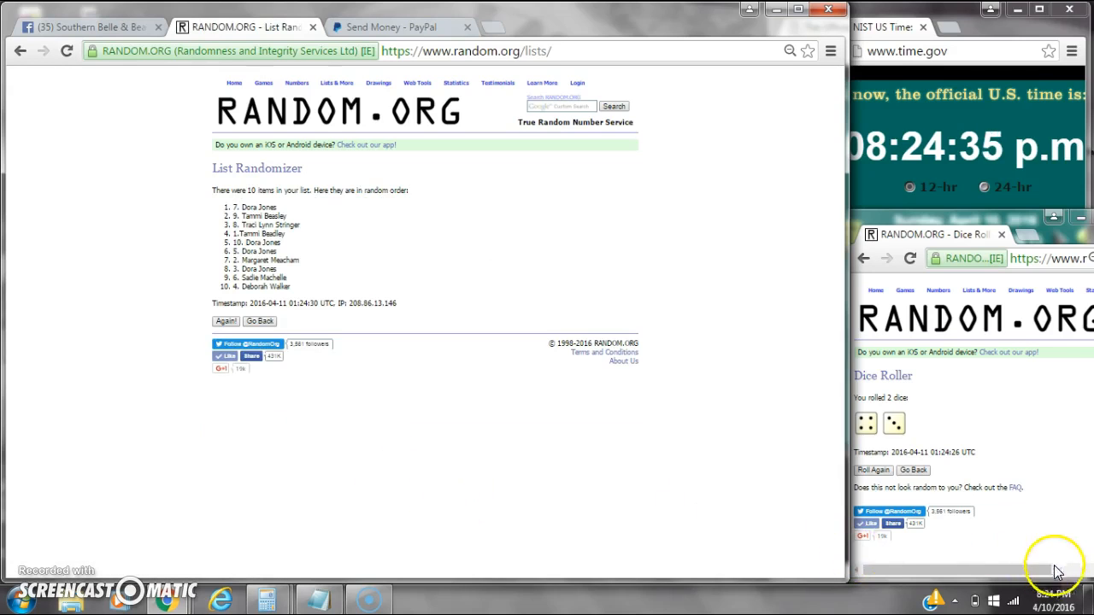
- Check the clock and reshuffle the list repeatedly until it reaches seven randomizations
left_click(1050, 602)
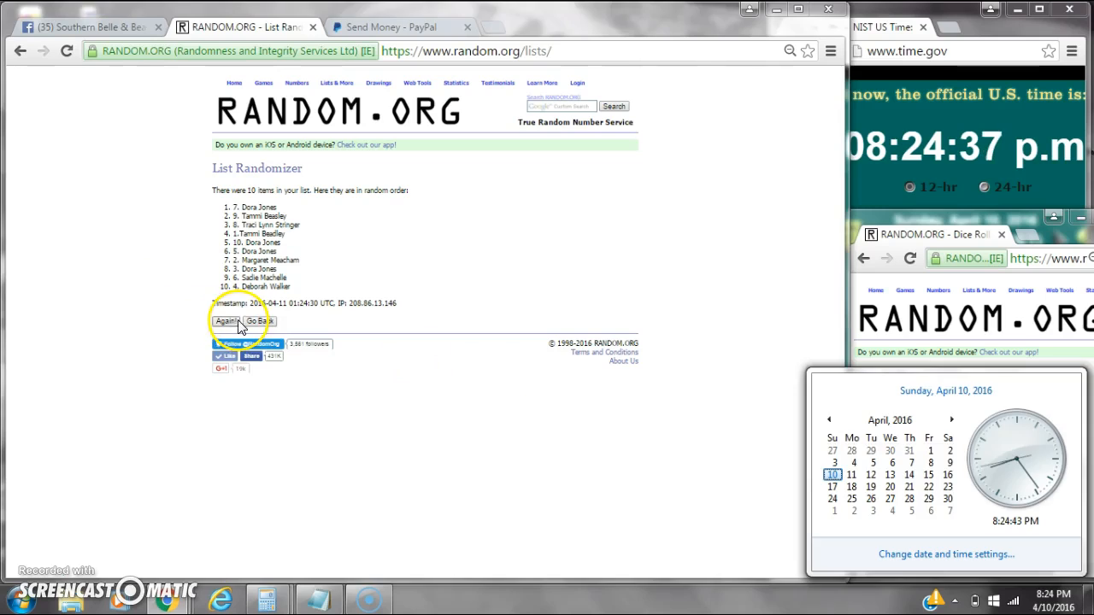
left_click(226, 340)
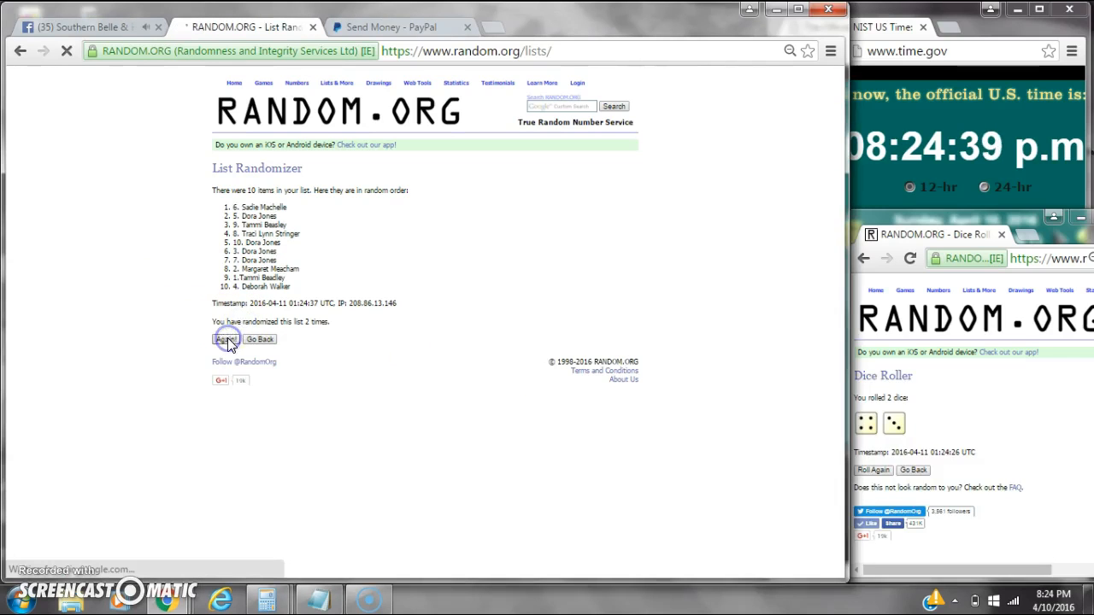
left_click(225, 339)
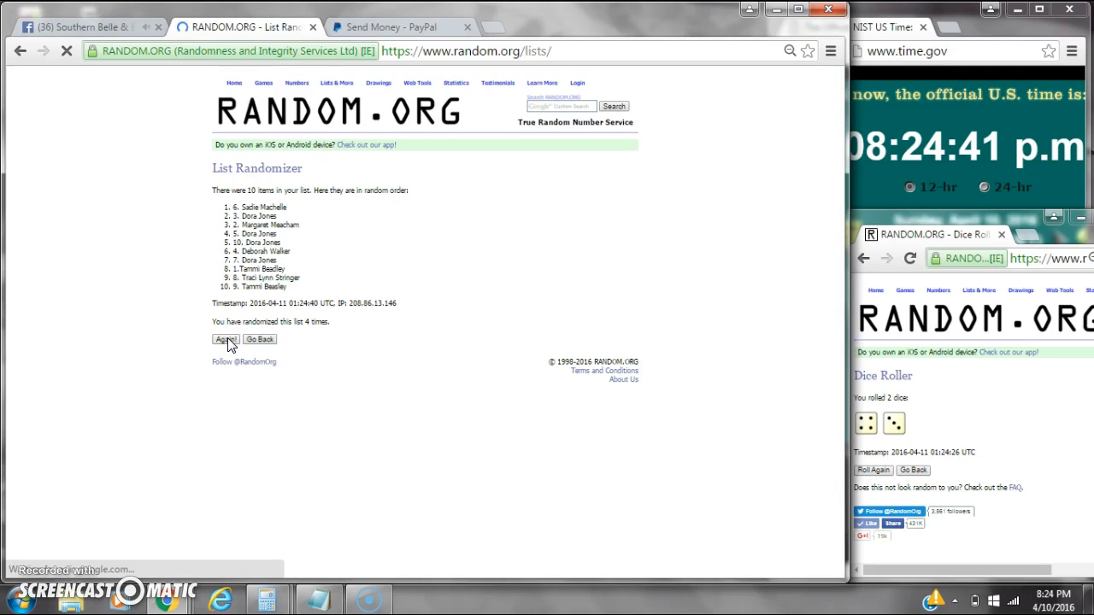
left_click(223, 340)
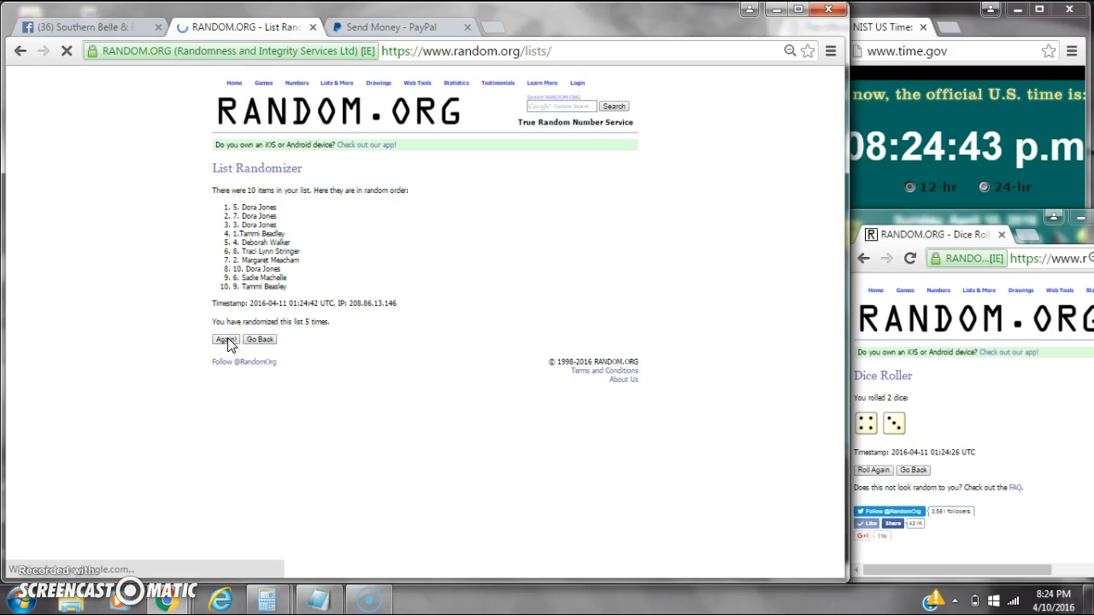
left_click(225, 339)
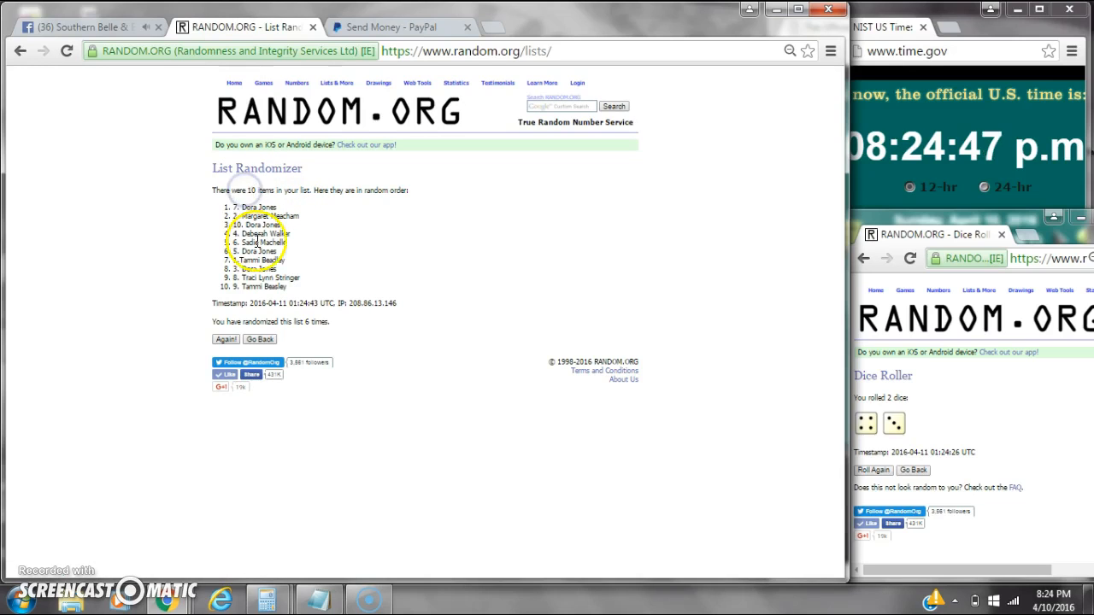
mouse_move(697, 470)
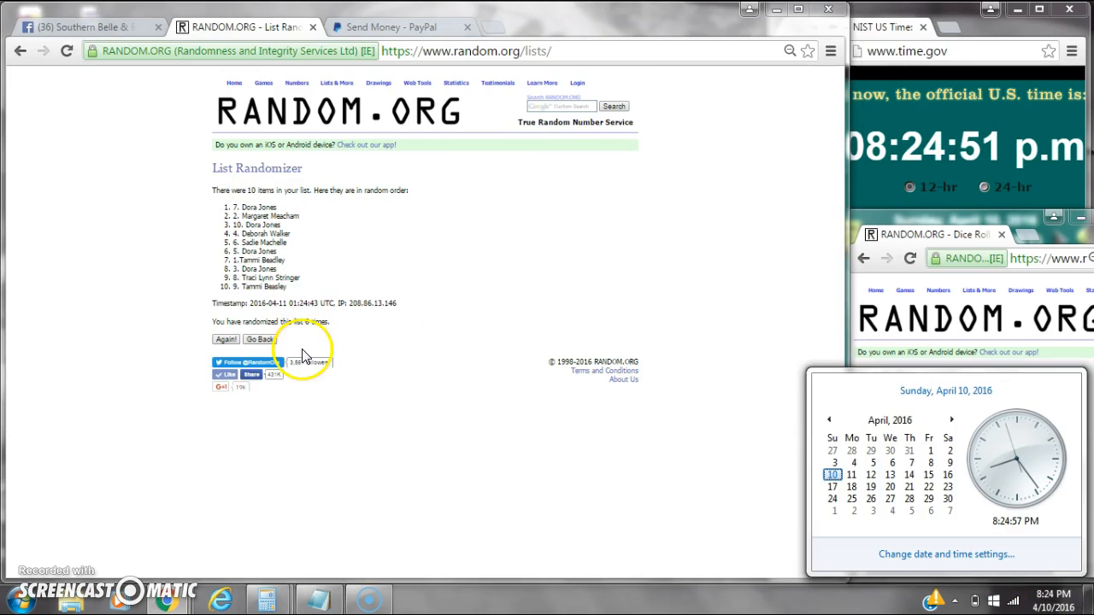
left_click(226, 339)
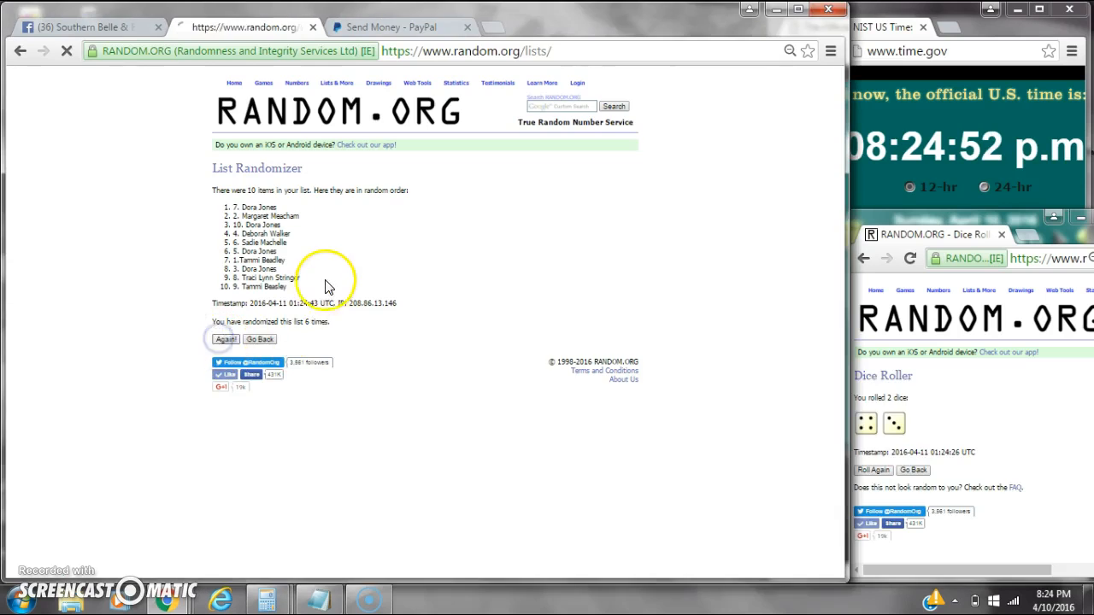
left_click(224, 339)
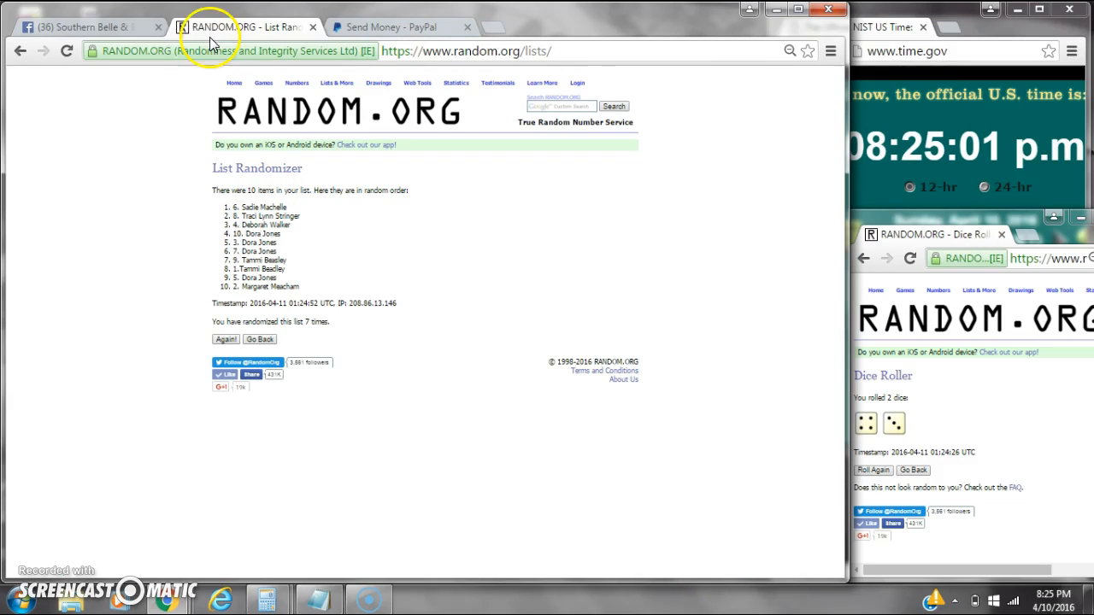
- Comment 'done' on the Facebook thread and return to the RANDOM.ORG results
left_click(85, 26)
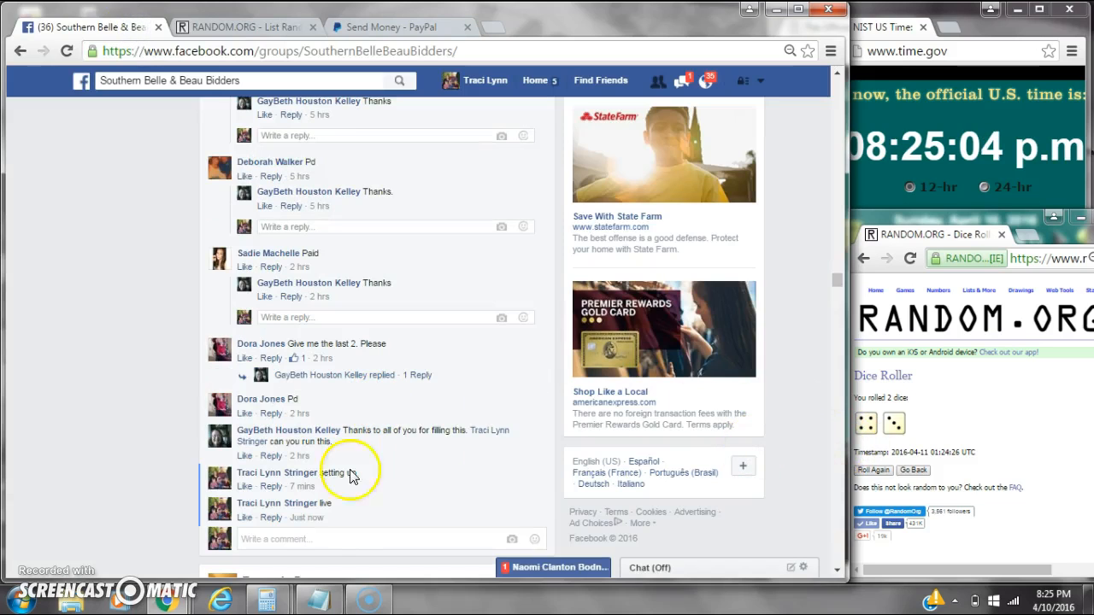
type("done")
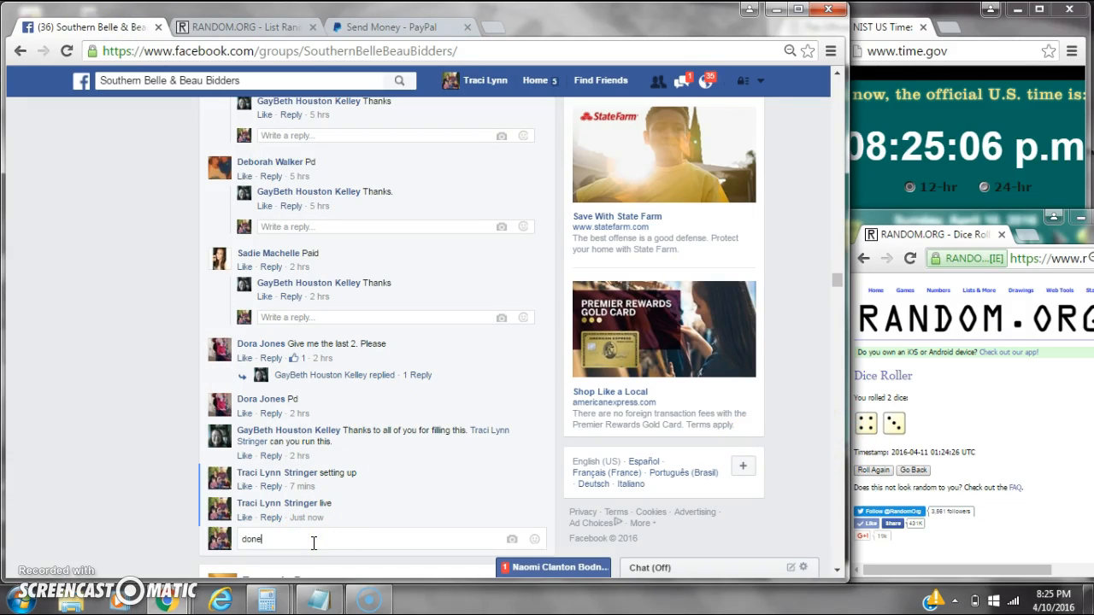
key("Return")
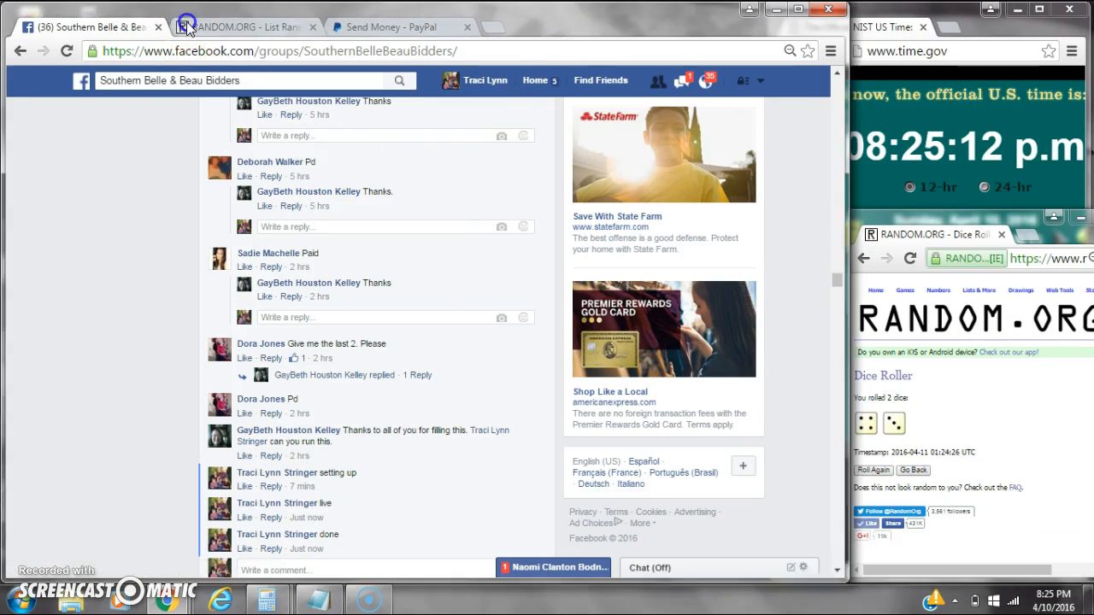
left_click(244, 26)
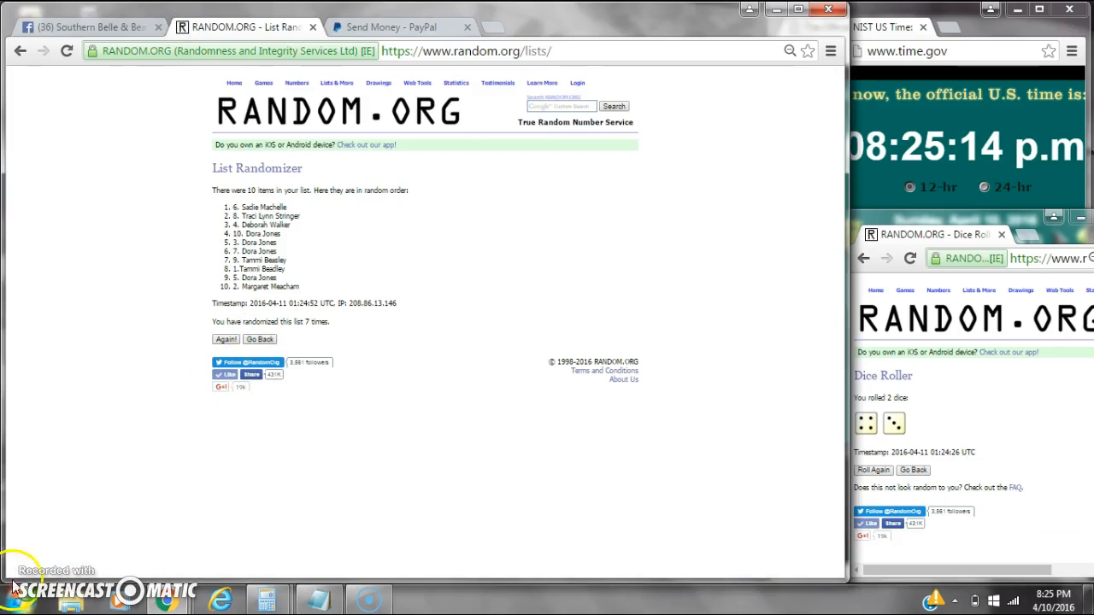